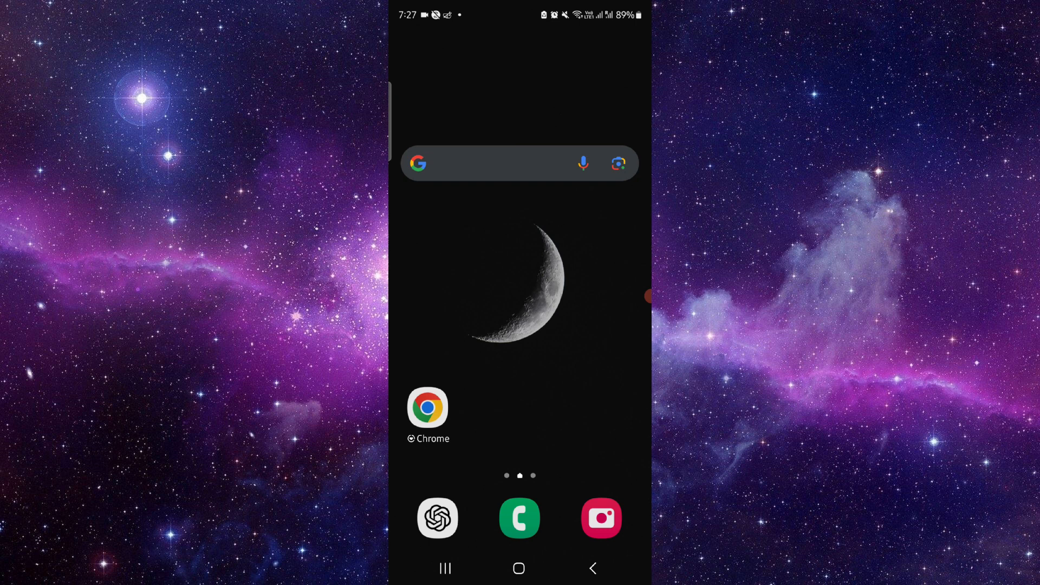
- Bring up the home screen app search showing suggested apps and the keyboard
click(519, 164)
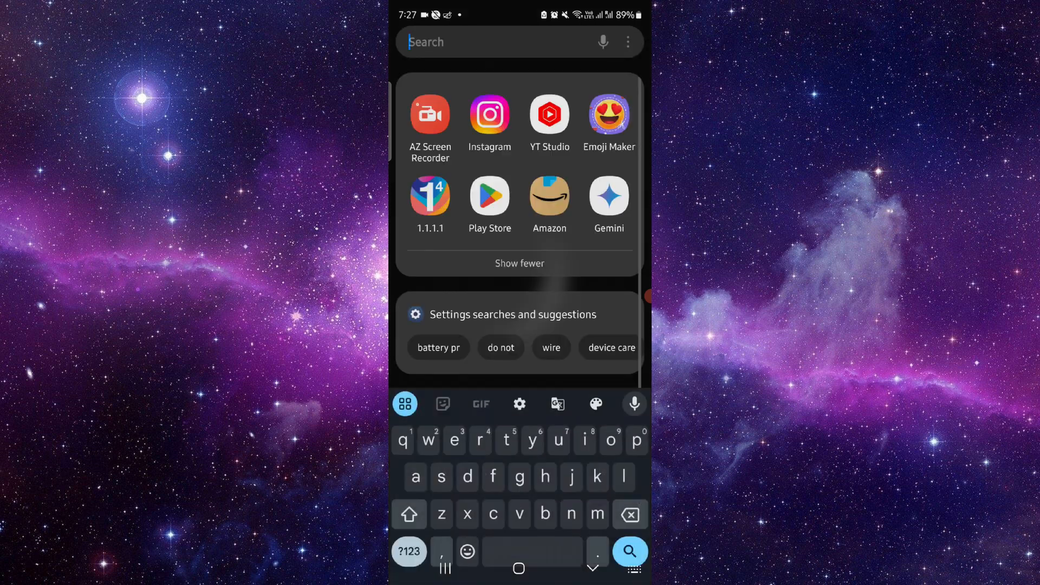
- Launch Play Store, rerun the 'self quest' search to reach its lobby, then go home
click(490, 196)
text(s)
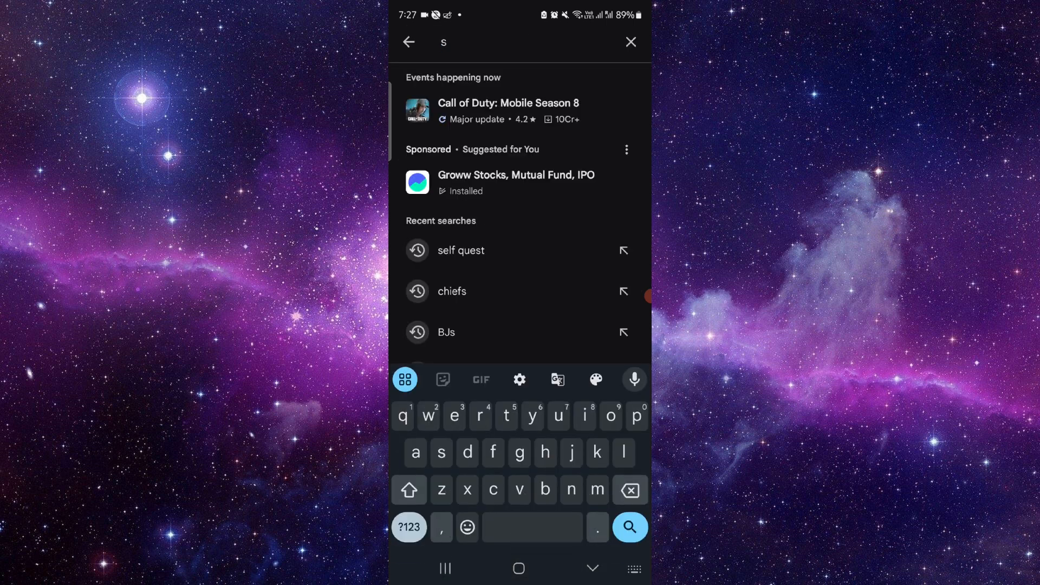
click(461, 250)
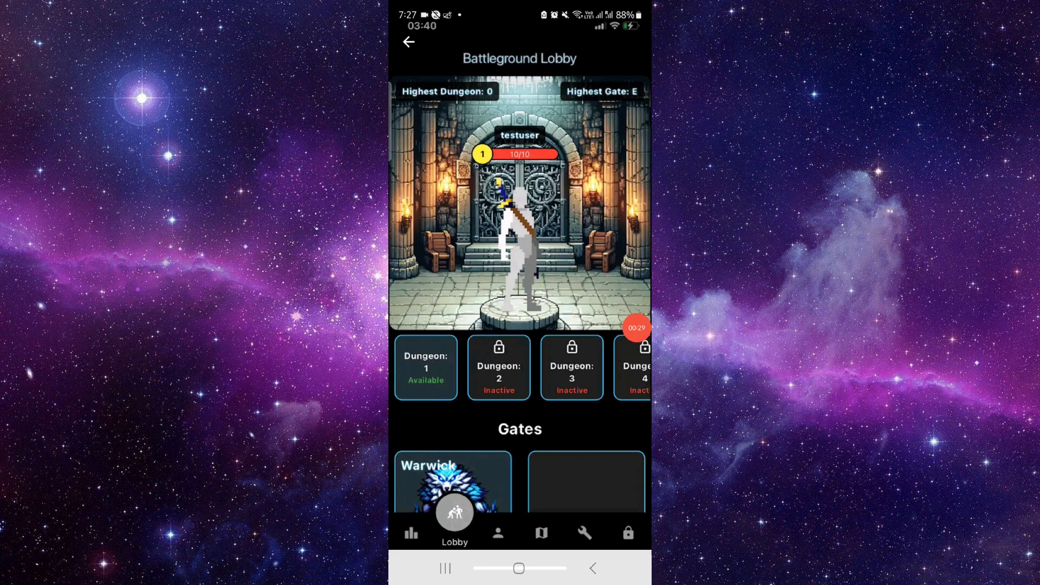
key(home)
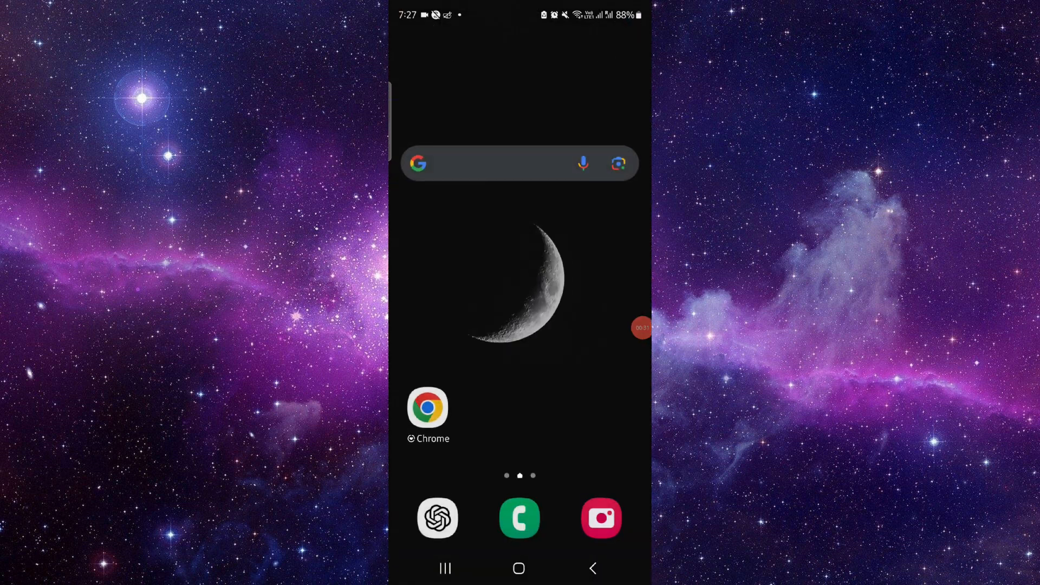